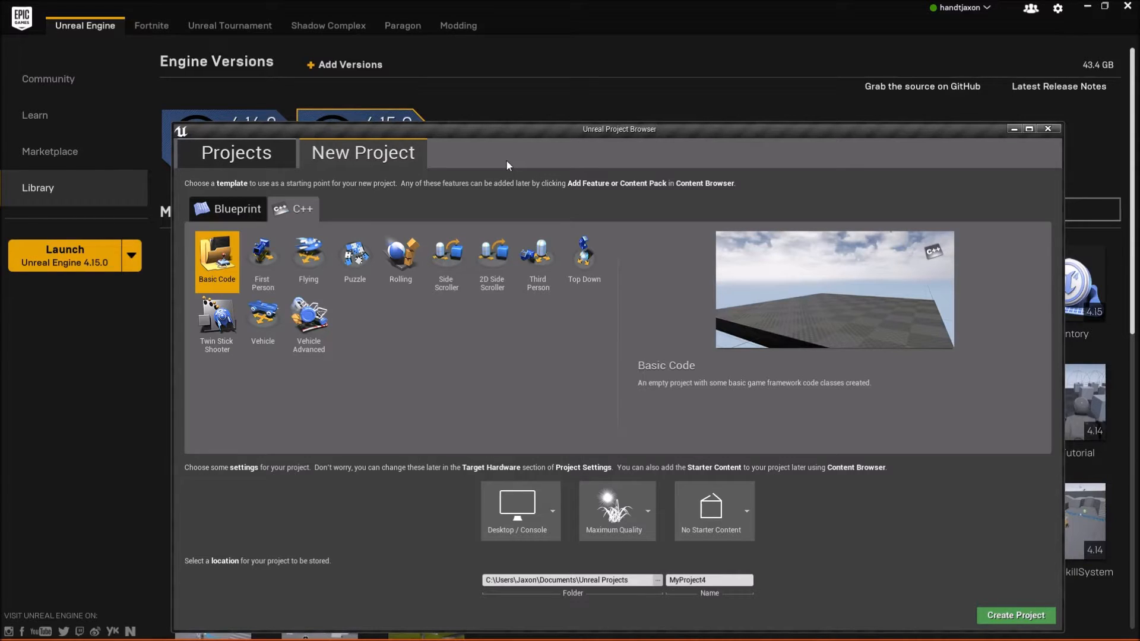
mouse_move(506, 136)
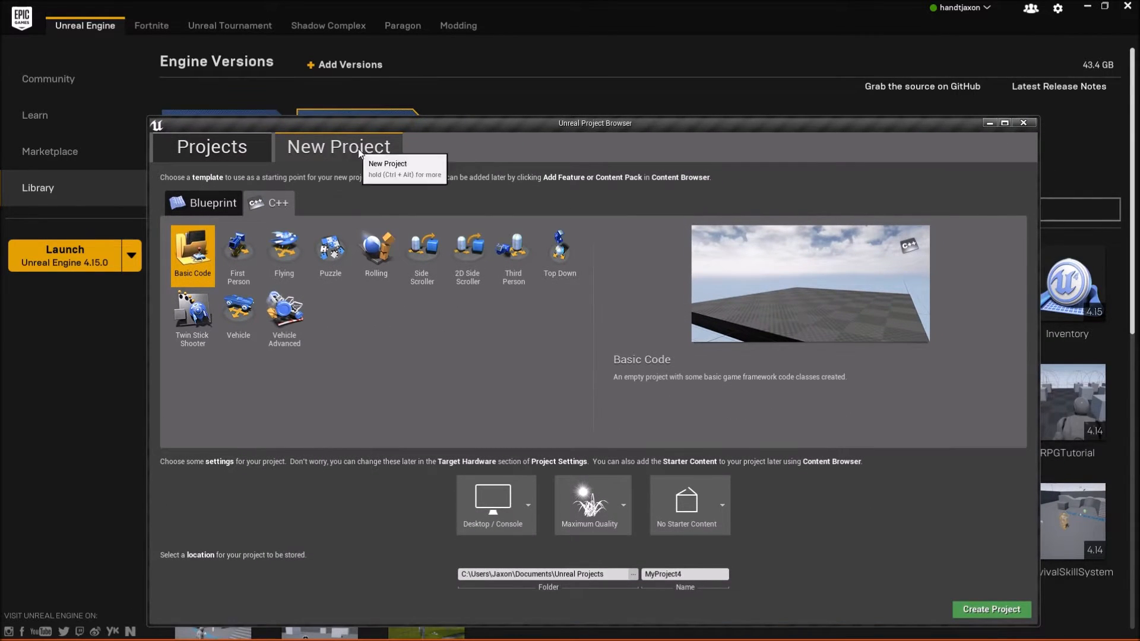
mouse_move(269, 223)
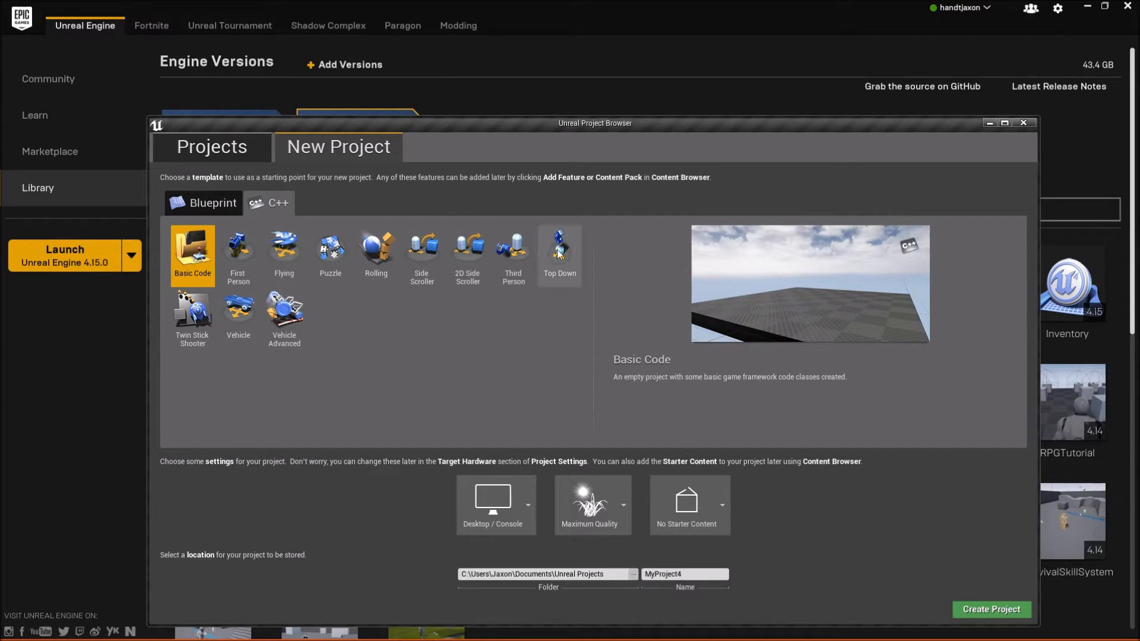
mouse_move(238, 305)
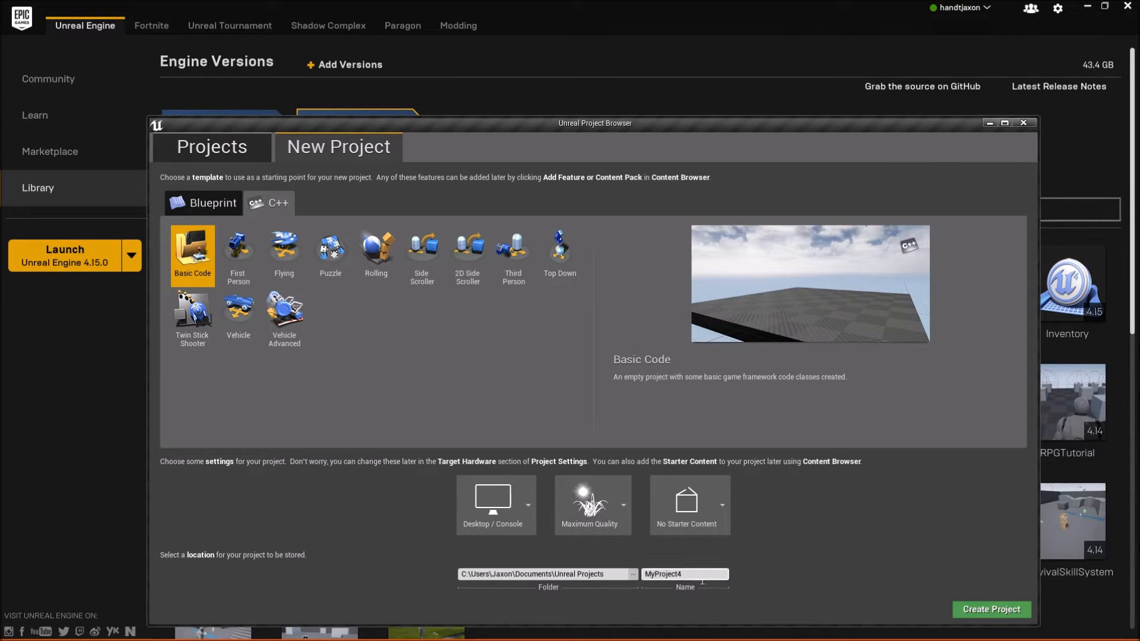
Step: Name the new C++ Basic Code project "CPP"
text(CPP)
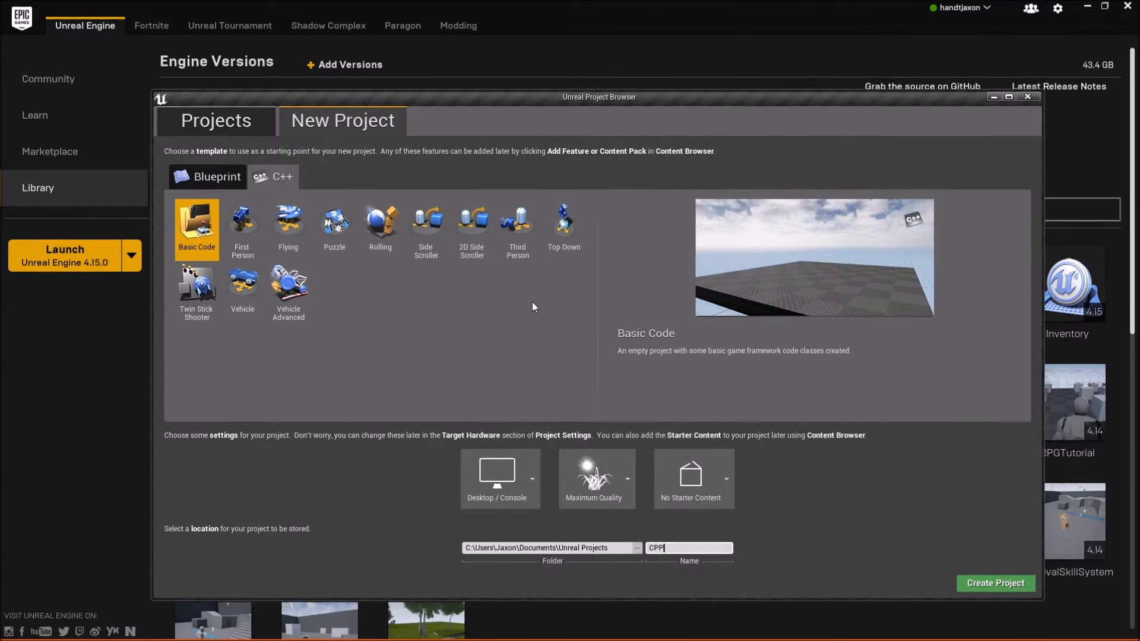
mouse_move(532, 302)
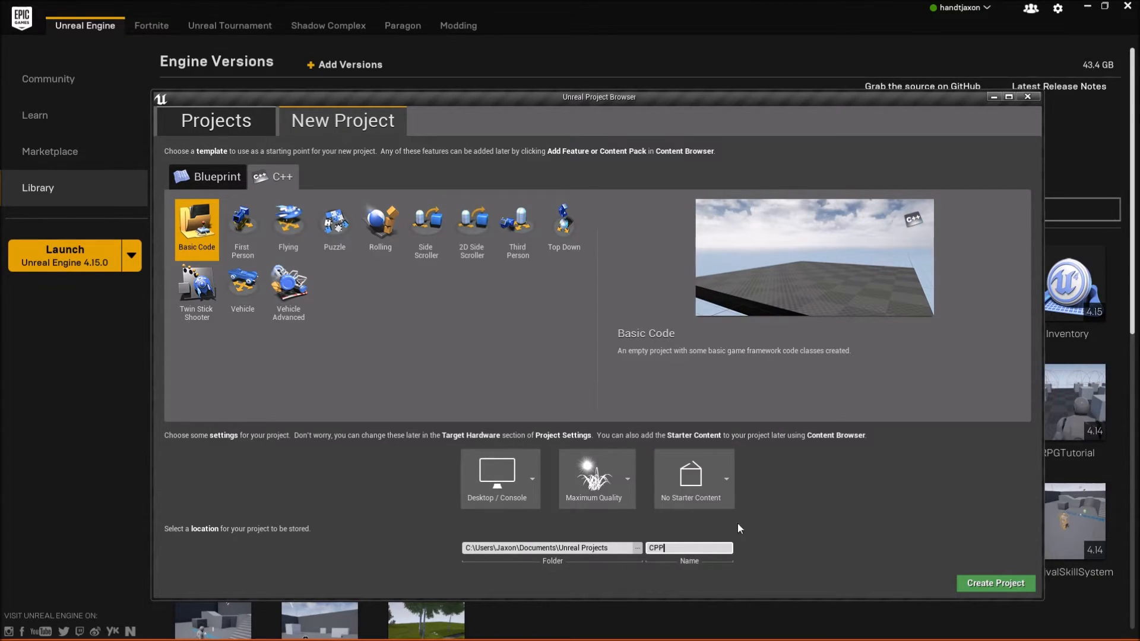
mouse_move(1027, 589)
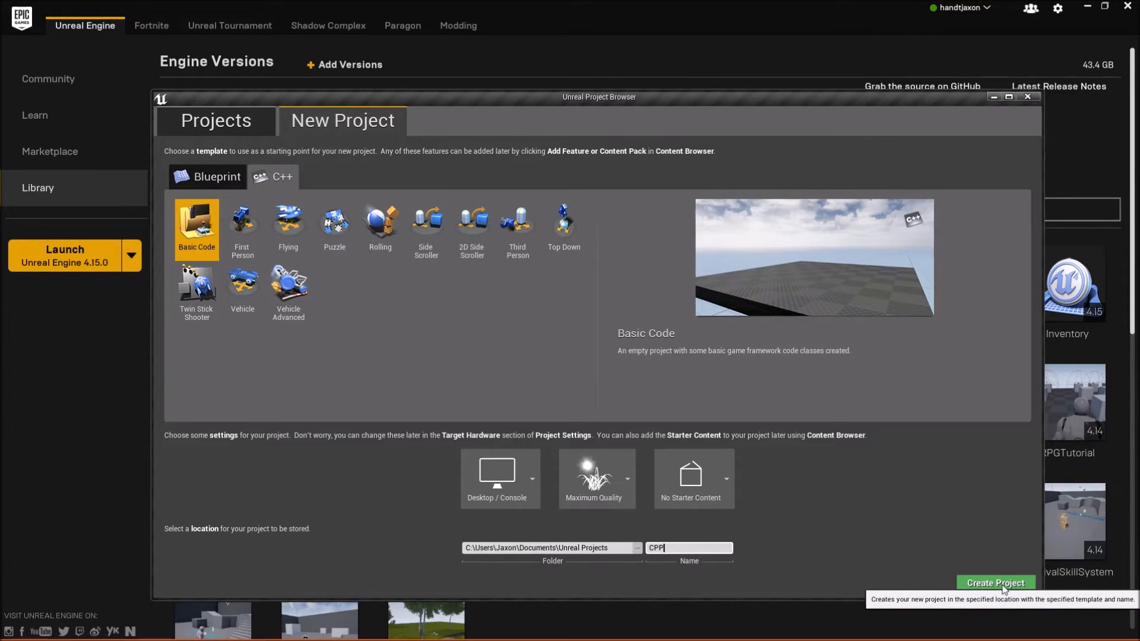
Step: Create the CPP project and start compiling its C++ source code
click(995, 583)
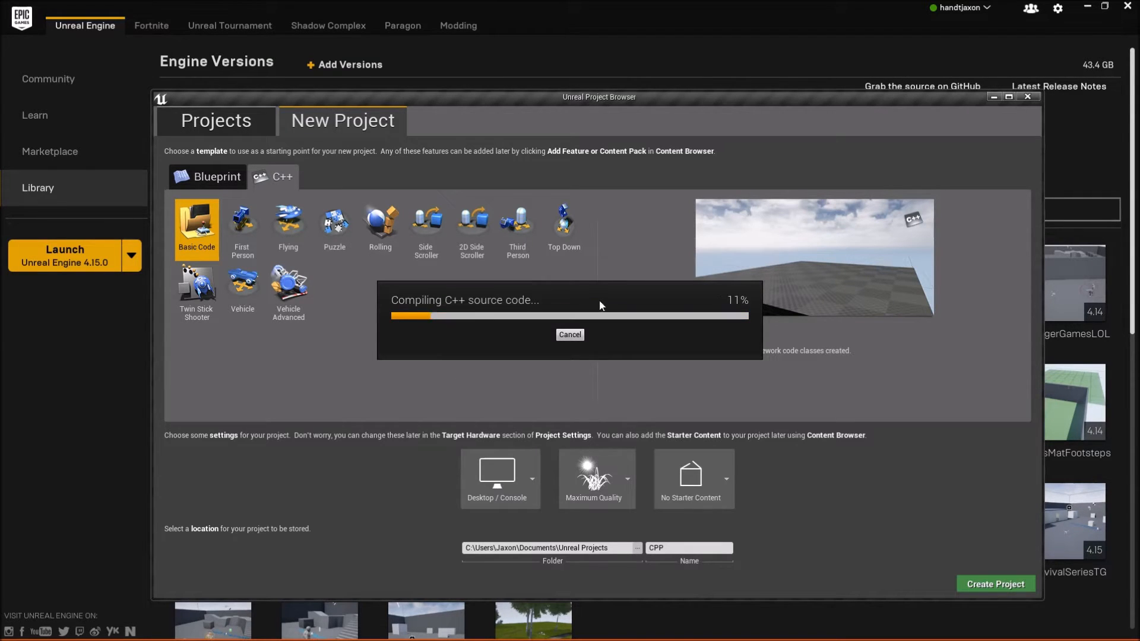
mouse_move(603, 348)
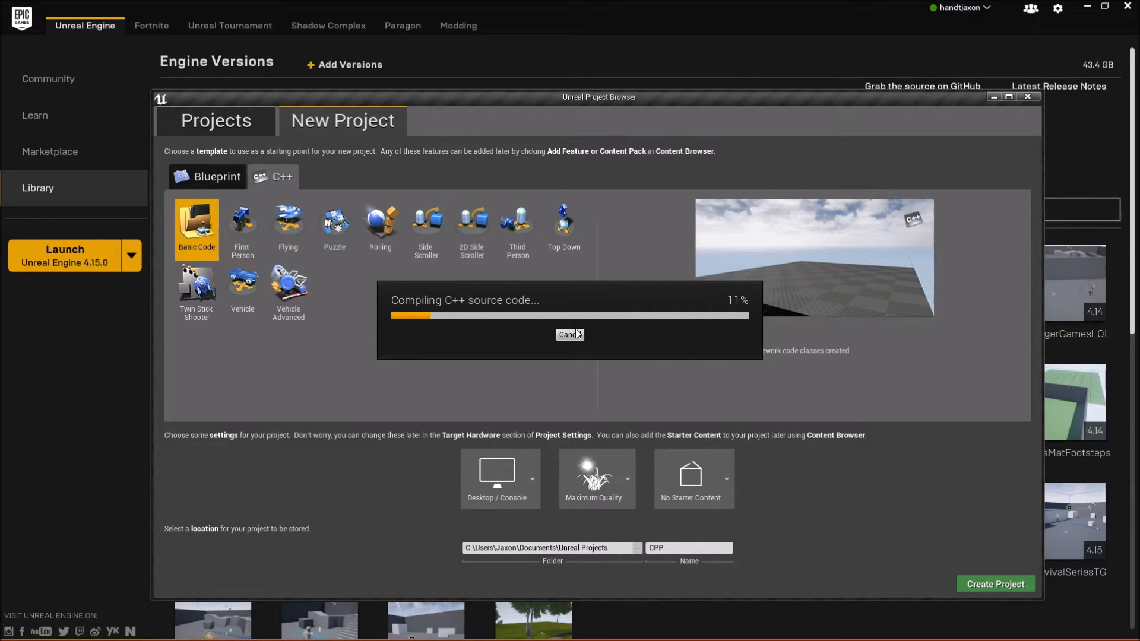
mouse_move(535, 337)
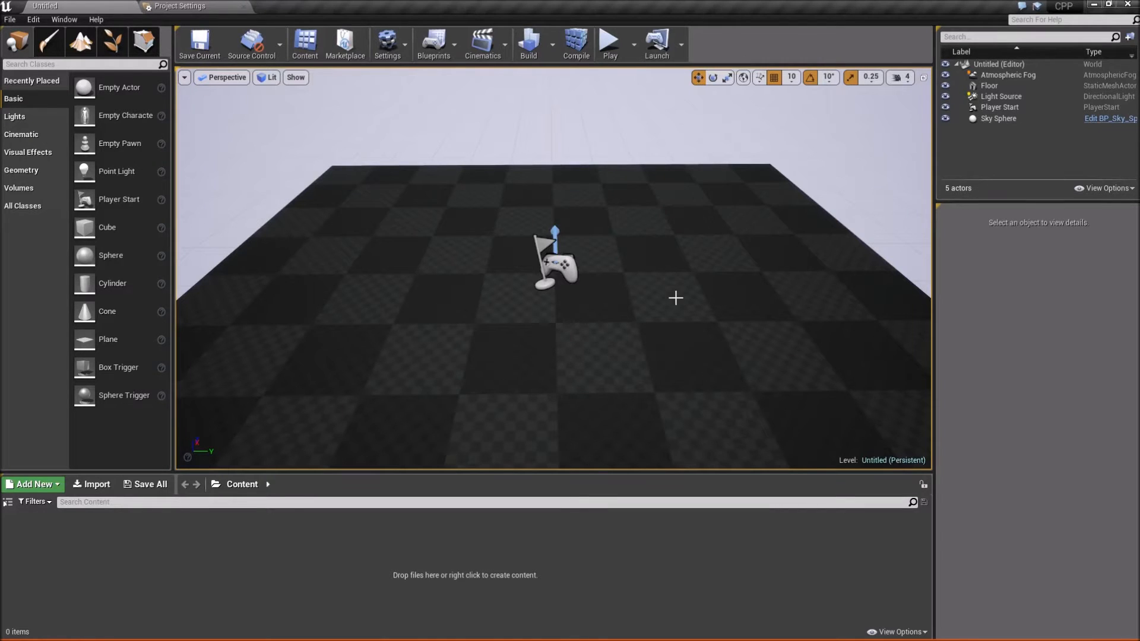
mouse_move(595, 377)
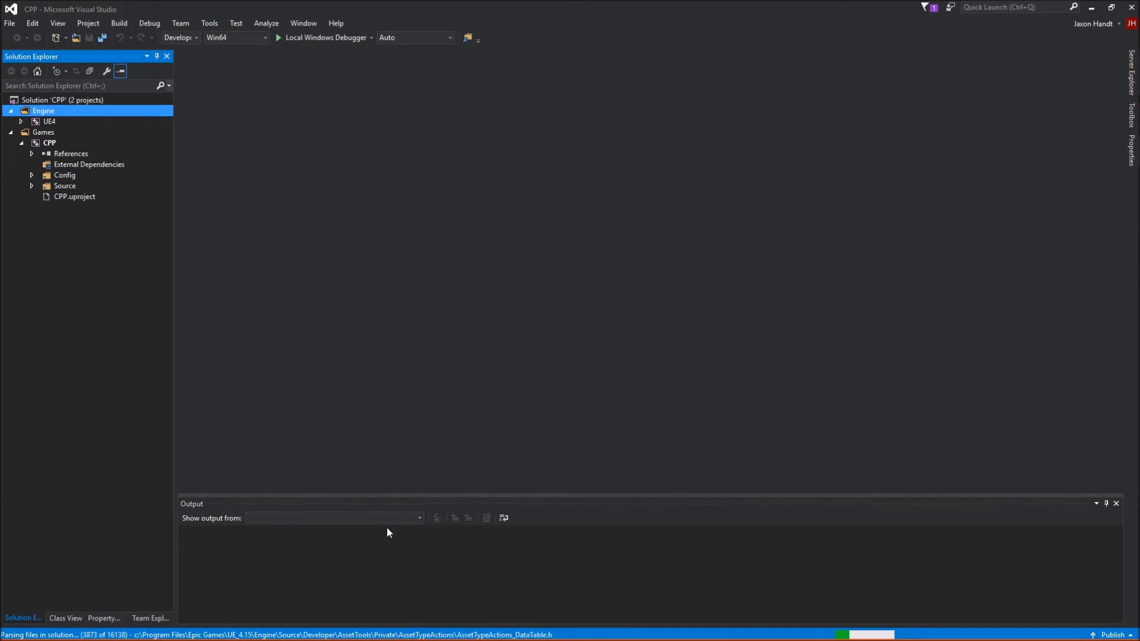
mouse_move(541, 581)
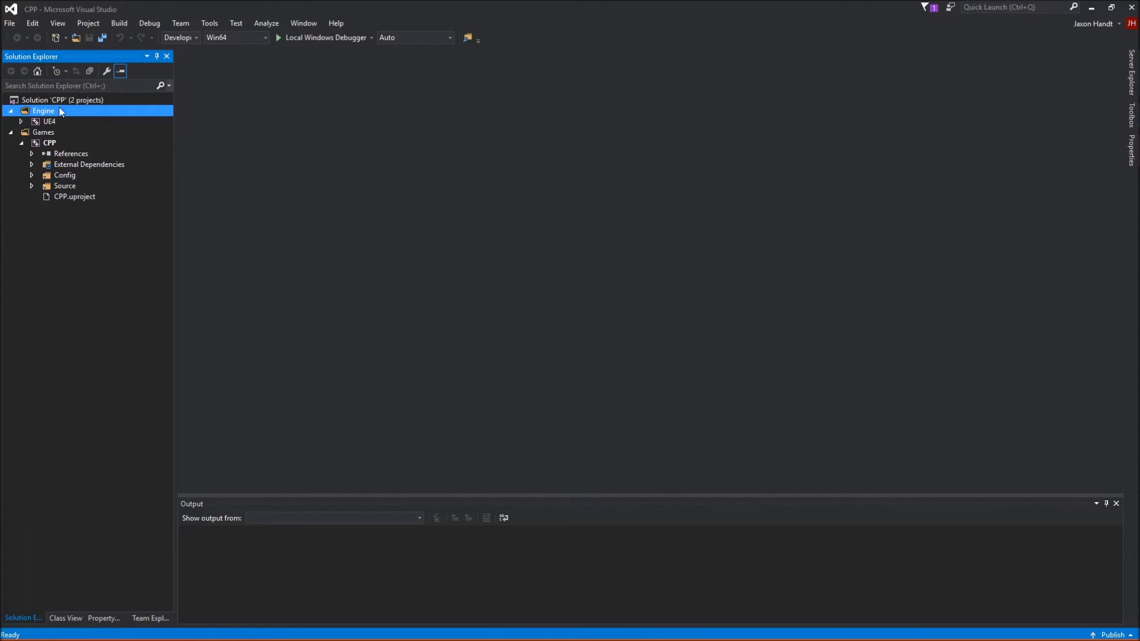
mouse_move(119, 23)
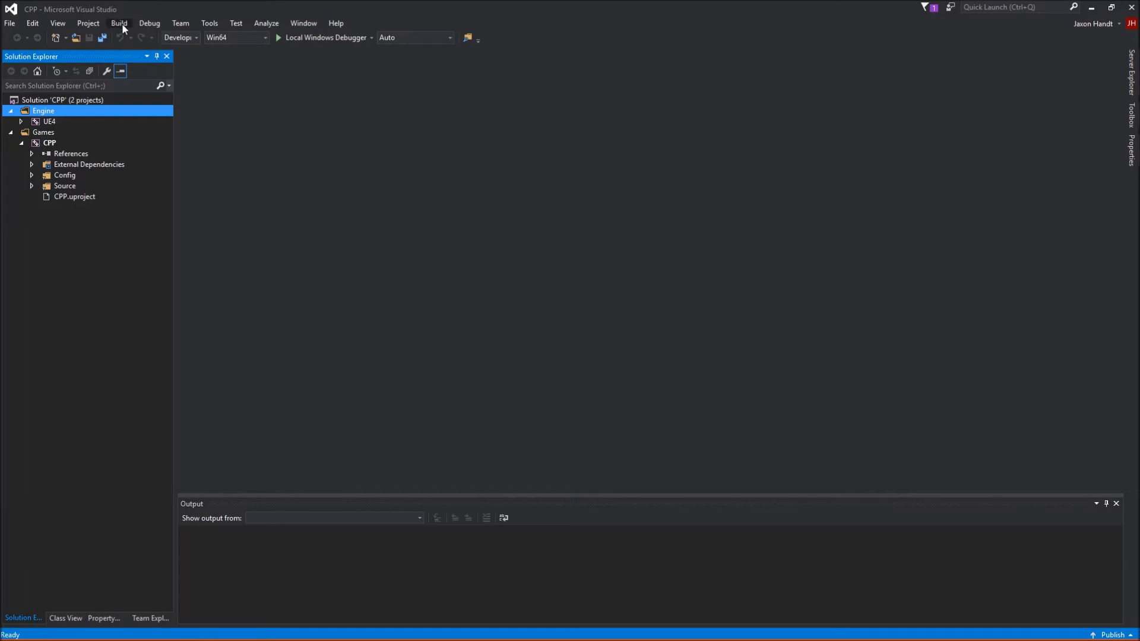
Step: Build the entire CPP solution from the Build menu
click(119, 22)
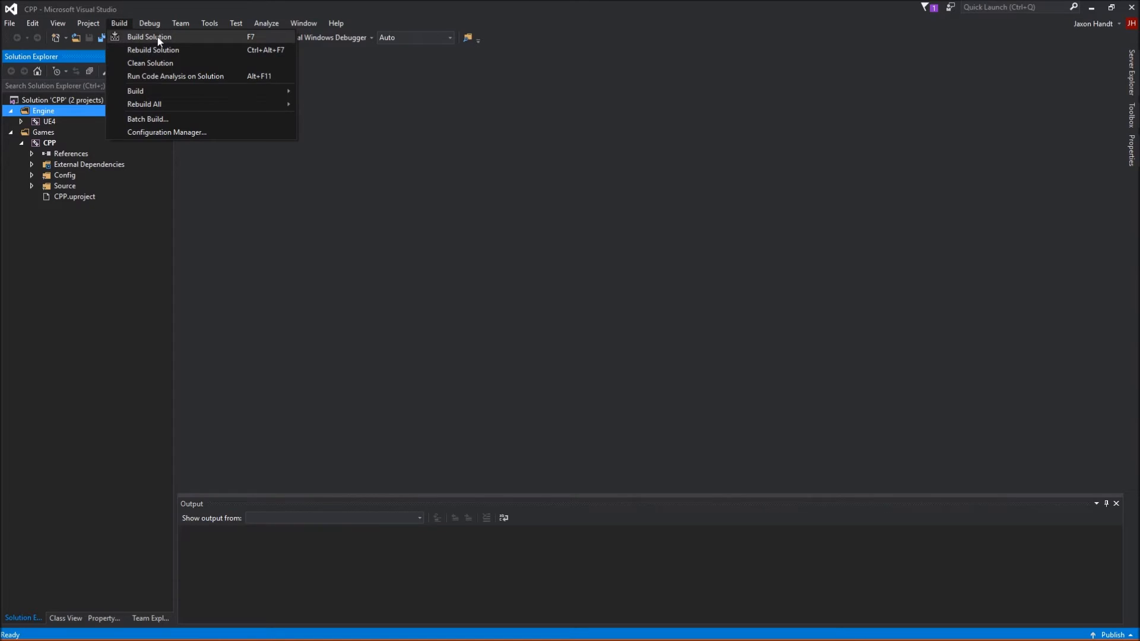
click(148, 37)
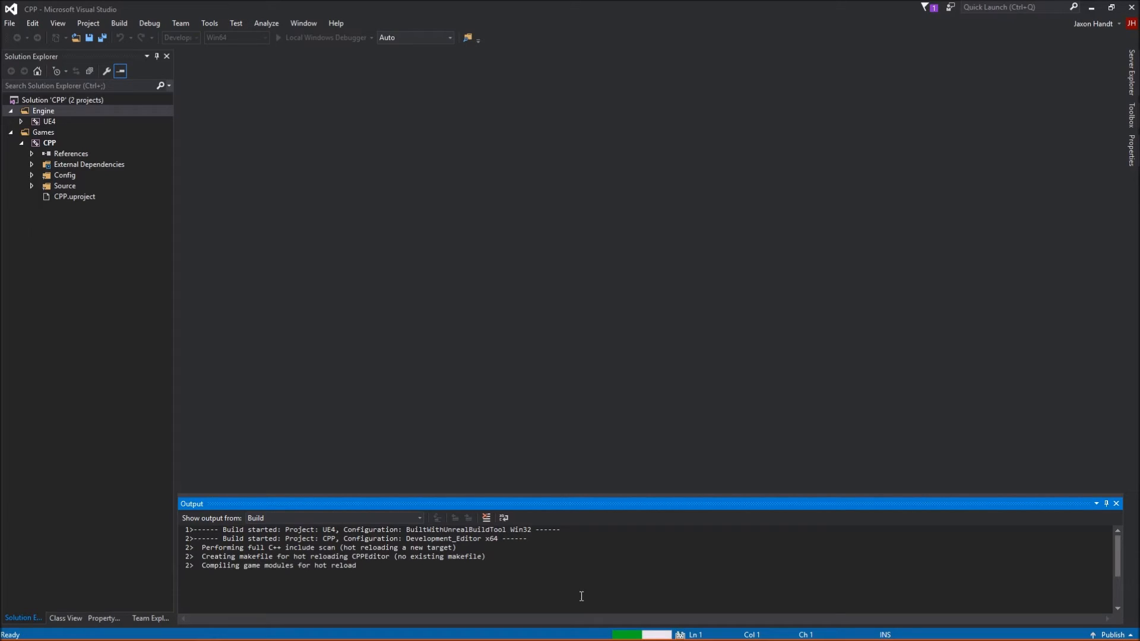
mouse_move(496, 576)
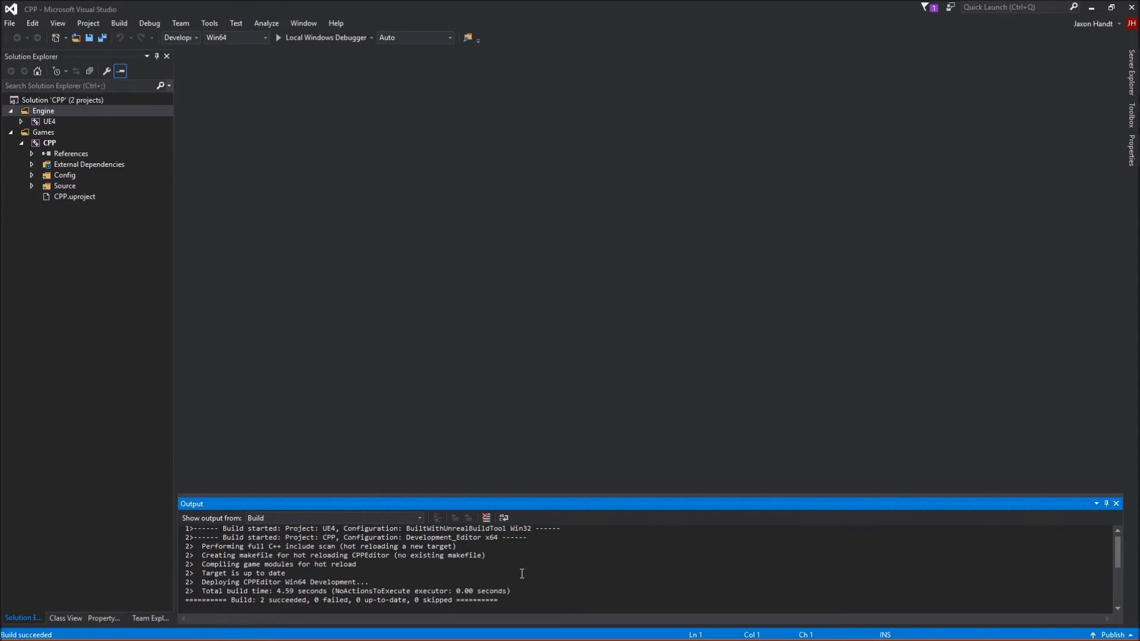
mouse_move(369, 591)
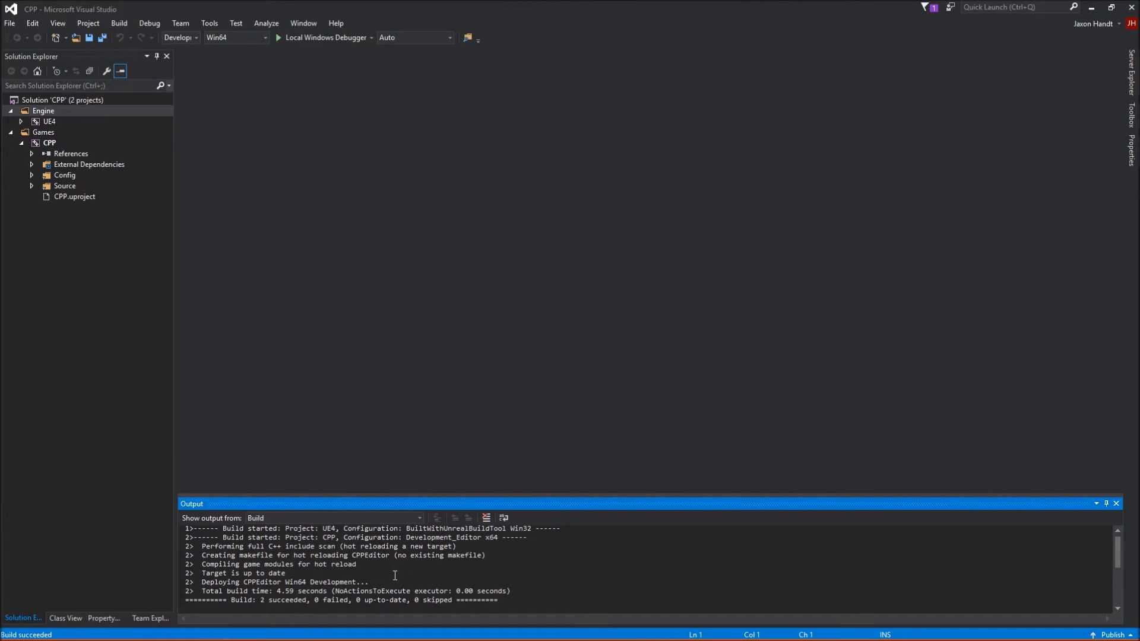
mouse_move(1091, 8)
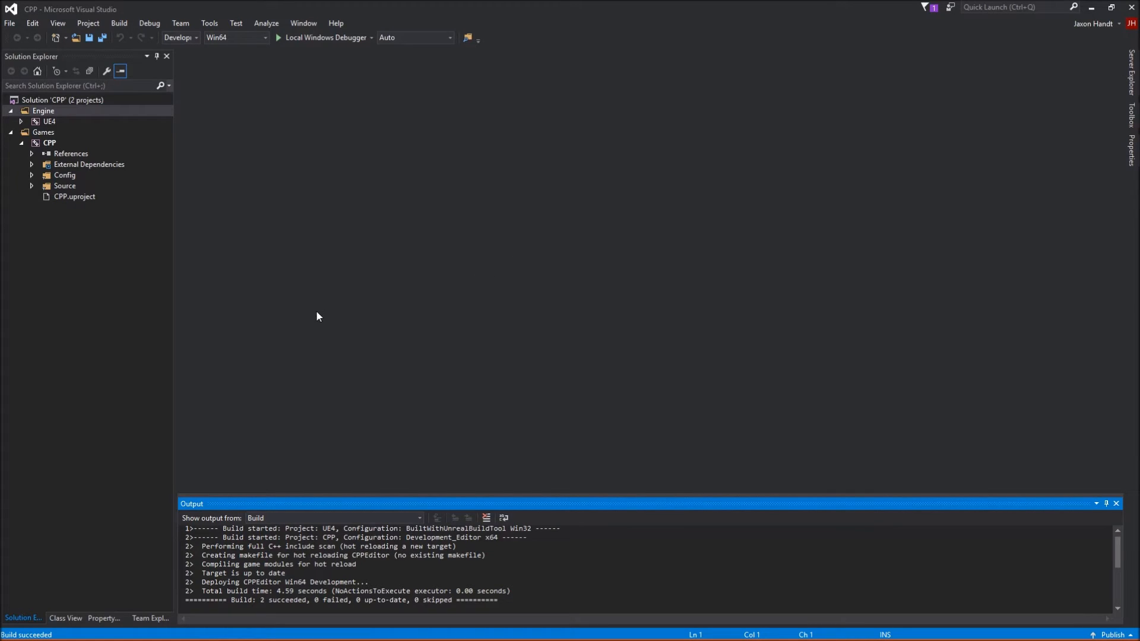
mouse_move(251, 353)
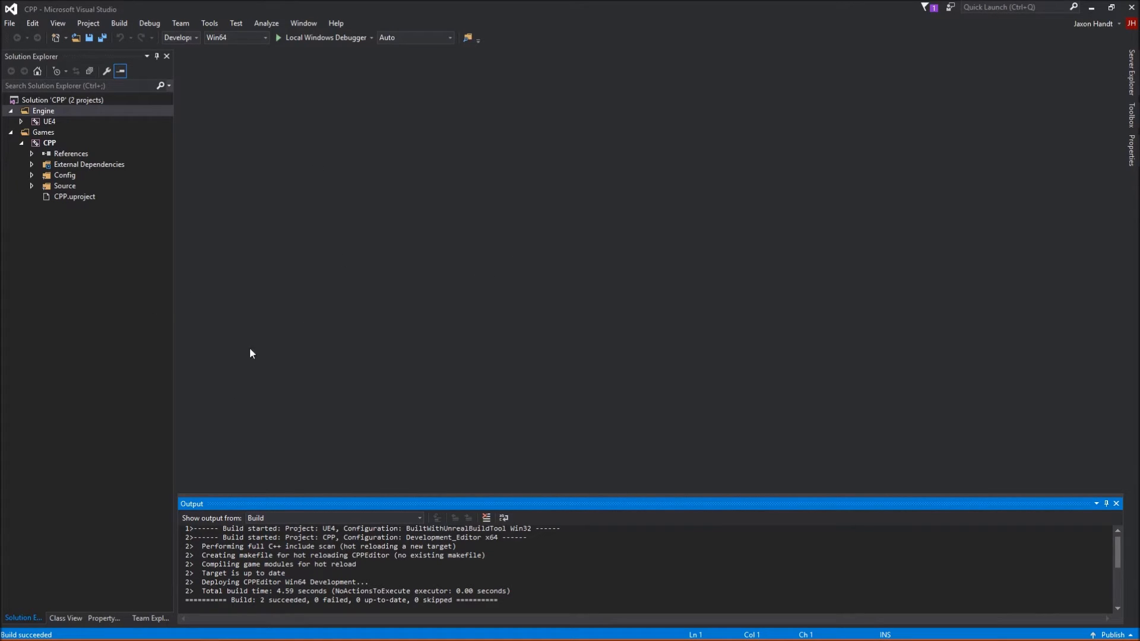
mouse_move(336, 570)
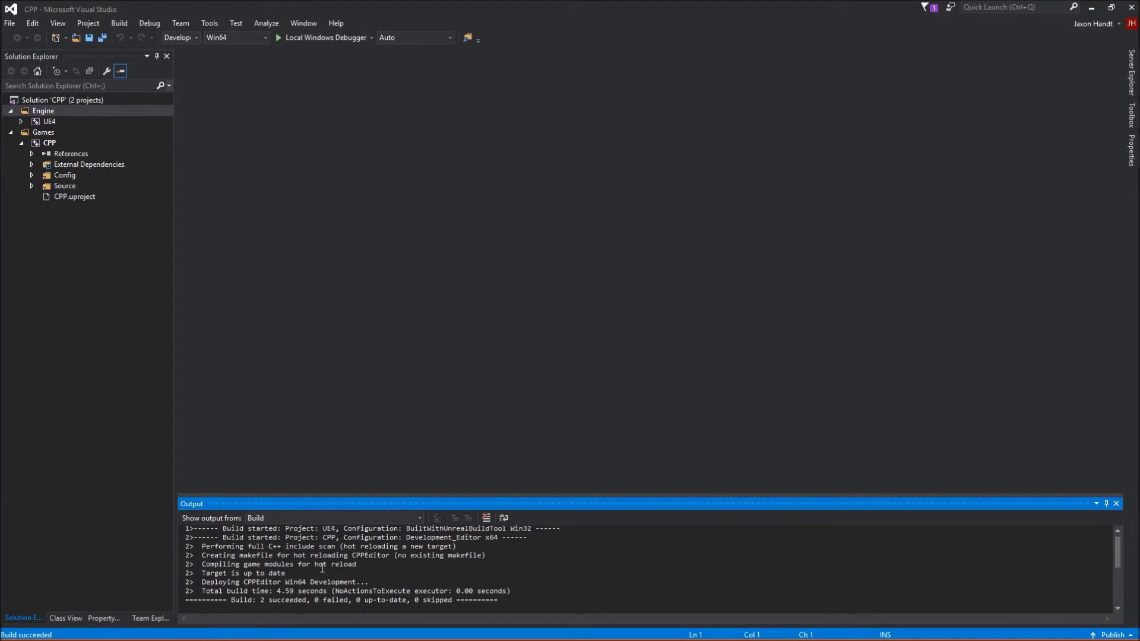
mouse_move(455, 573)
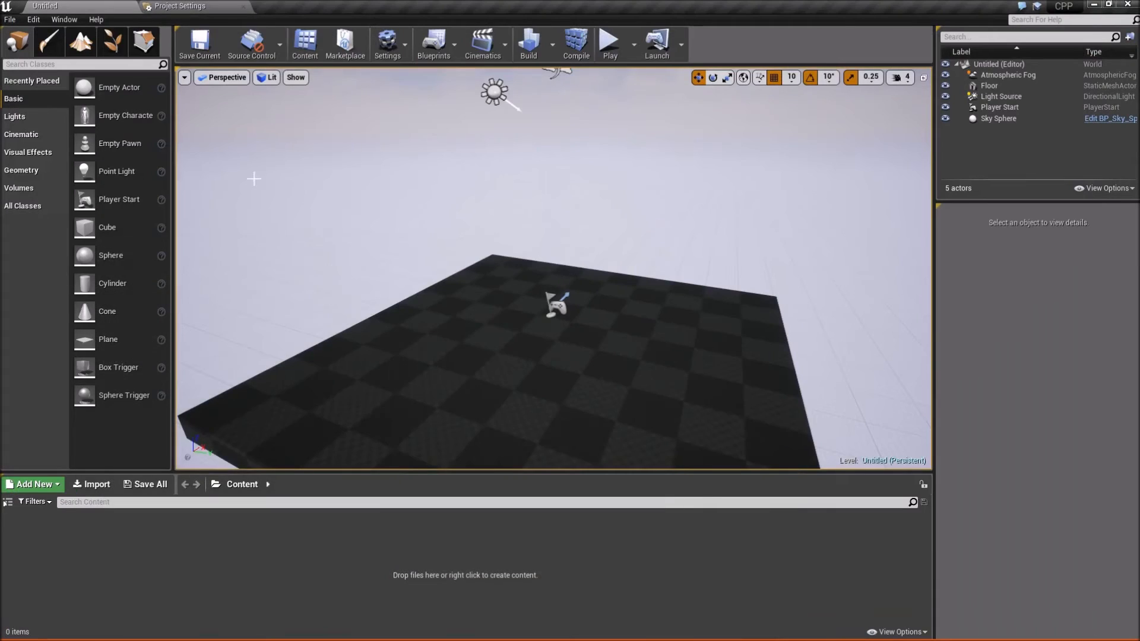
mouse_move(113, 540)
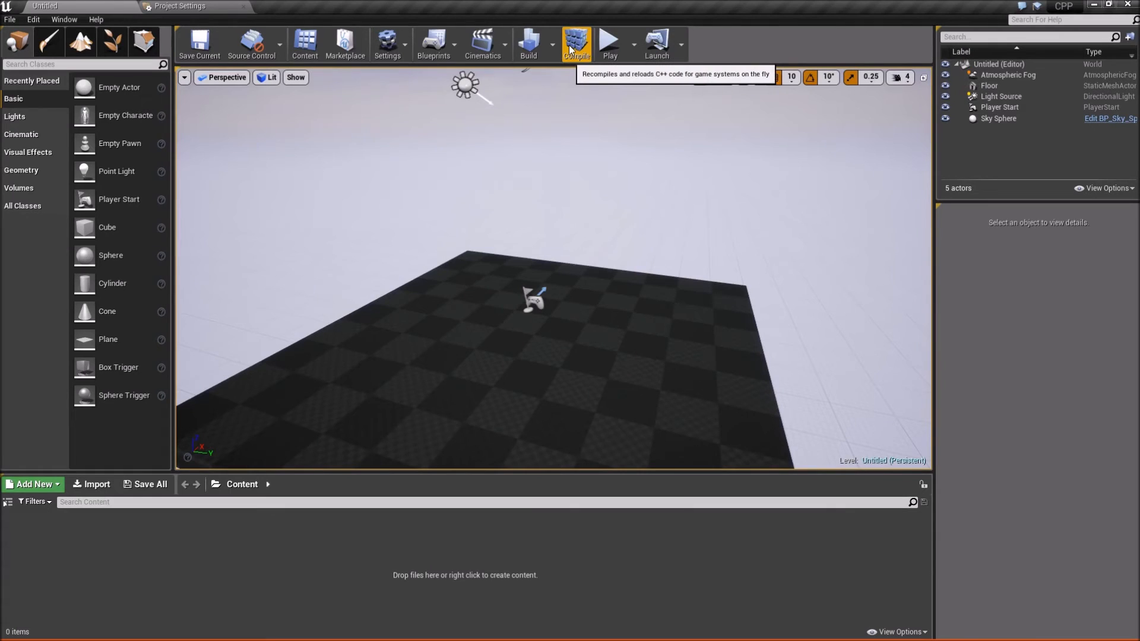
Step: Recompile and hot-reload the CPP project's C++ code from the editor toolbar
click(576, 43)
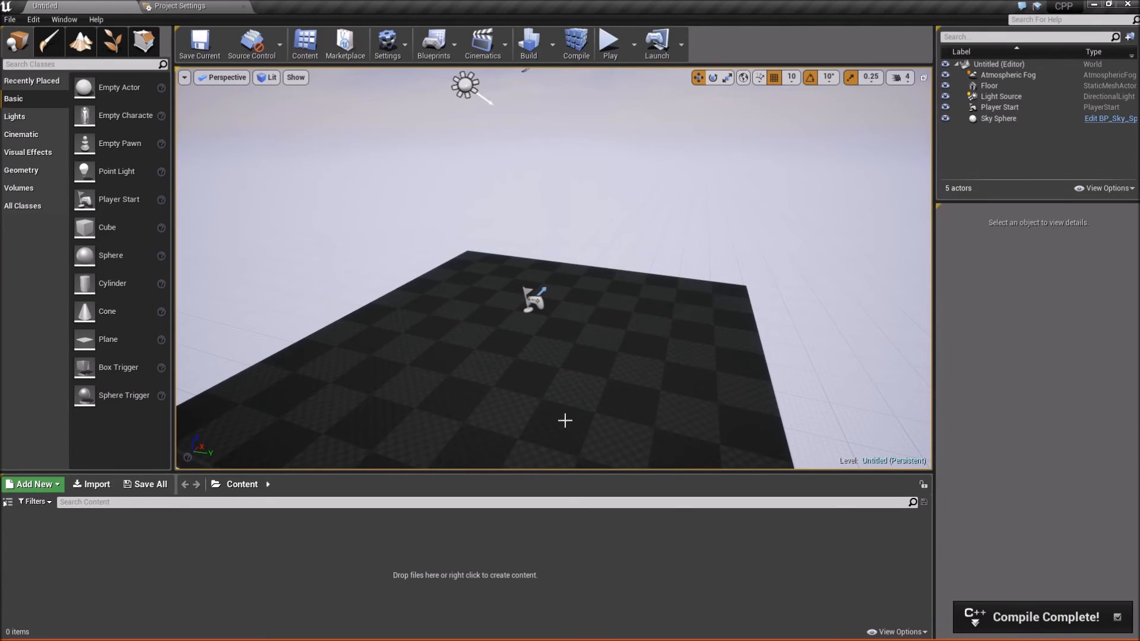
mouse_move(533, 413)
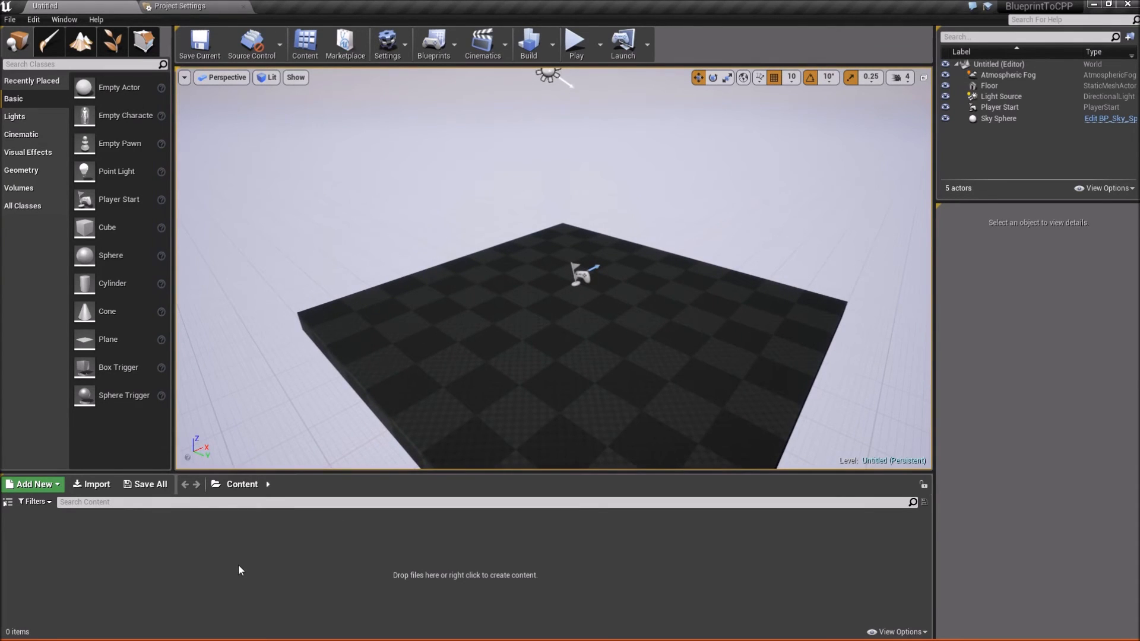
mouse_move(207, 560)
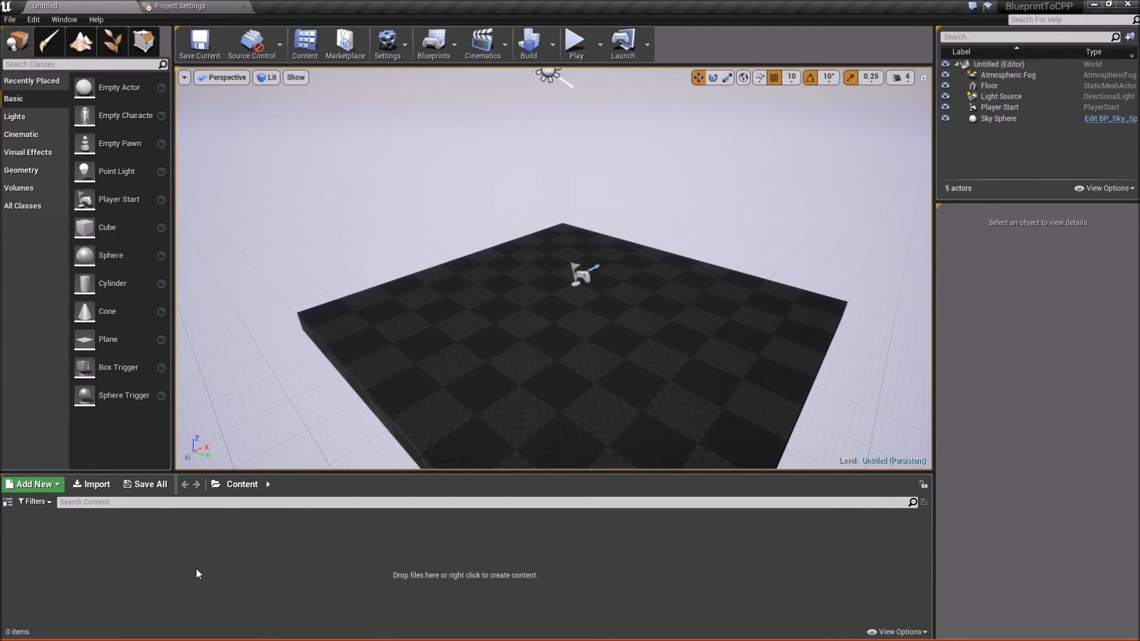
mouse_move(164, 560)
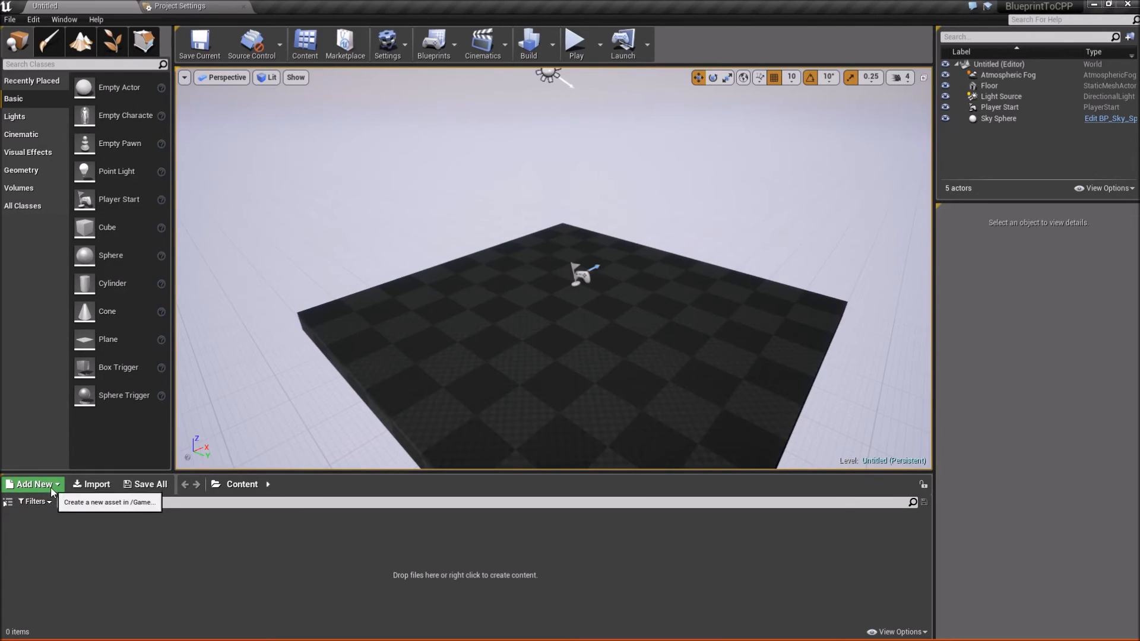
mouse_move(29, 566)
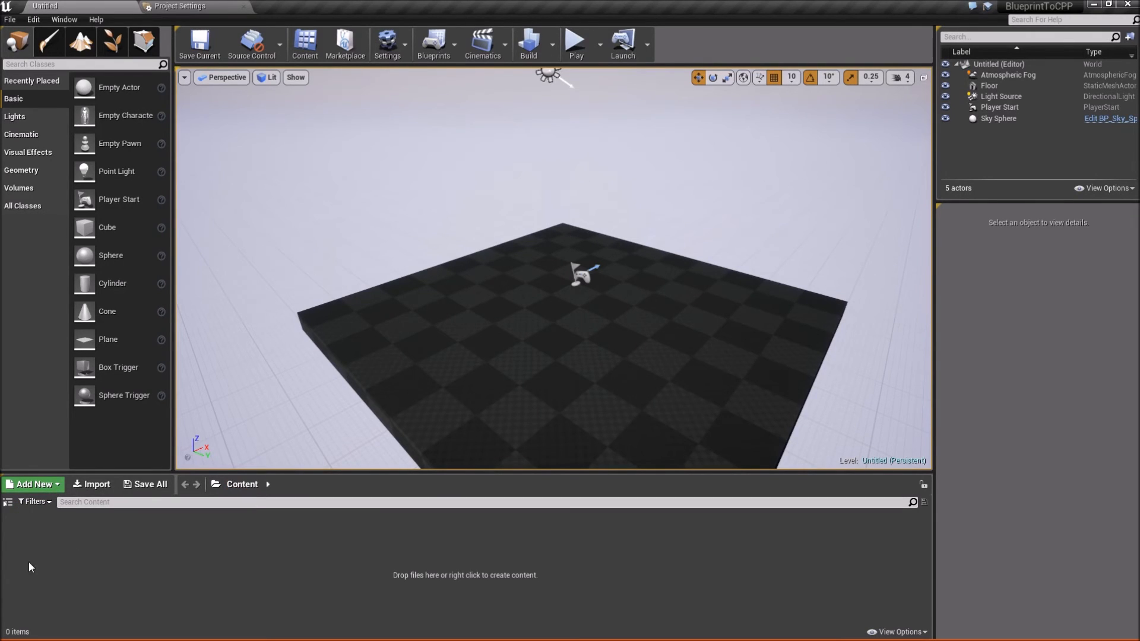
Step: Check the Content Browser's Add New list, then reach the File menu's New C++ Class option
click(33, 484)
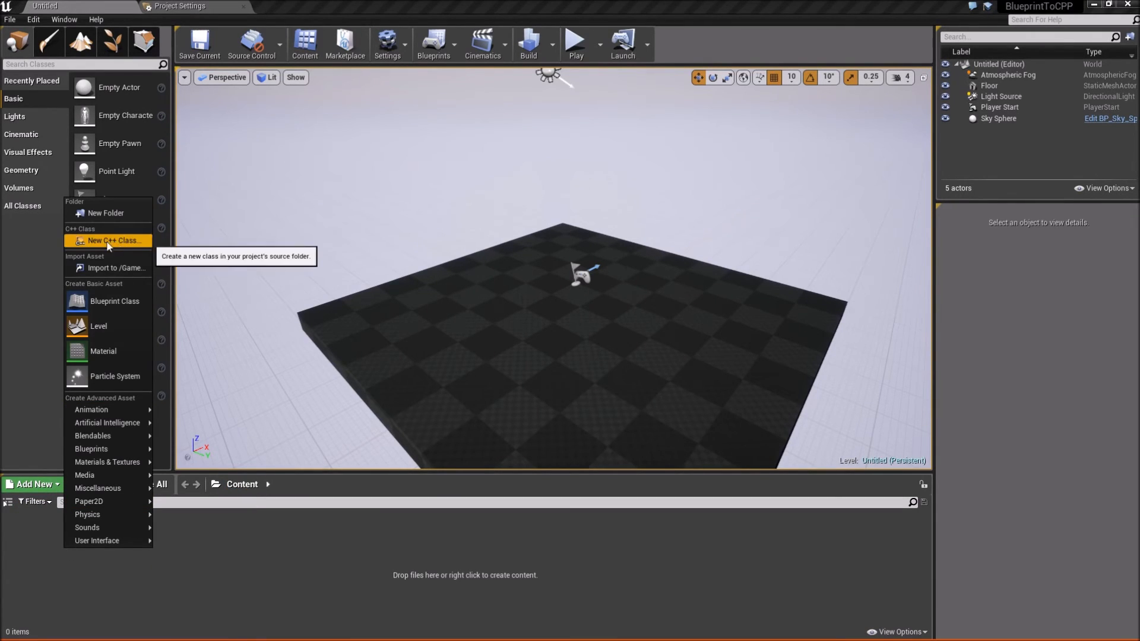
click(108, 240)
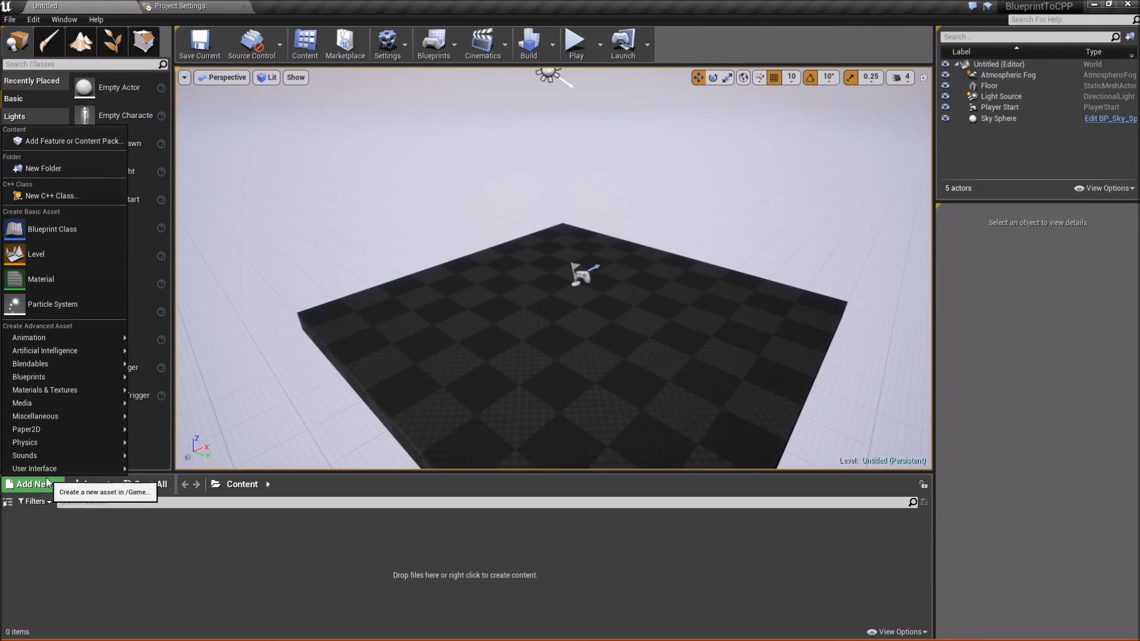
mouse_move(51, 197)
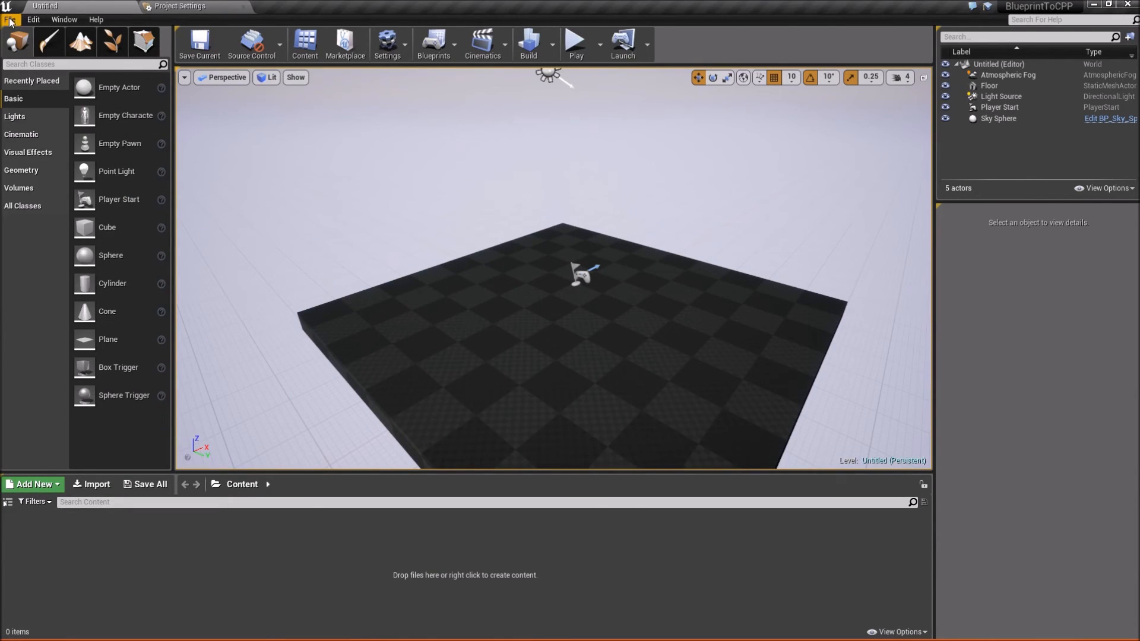
click(10, 19)
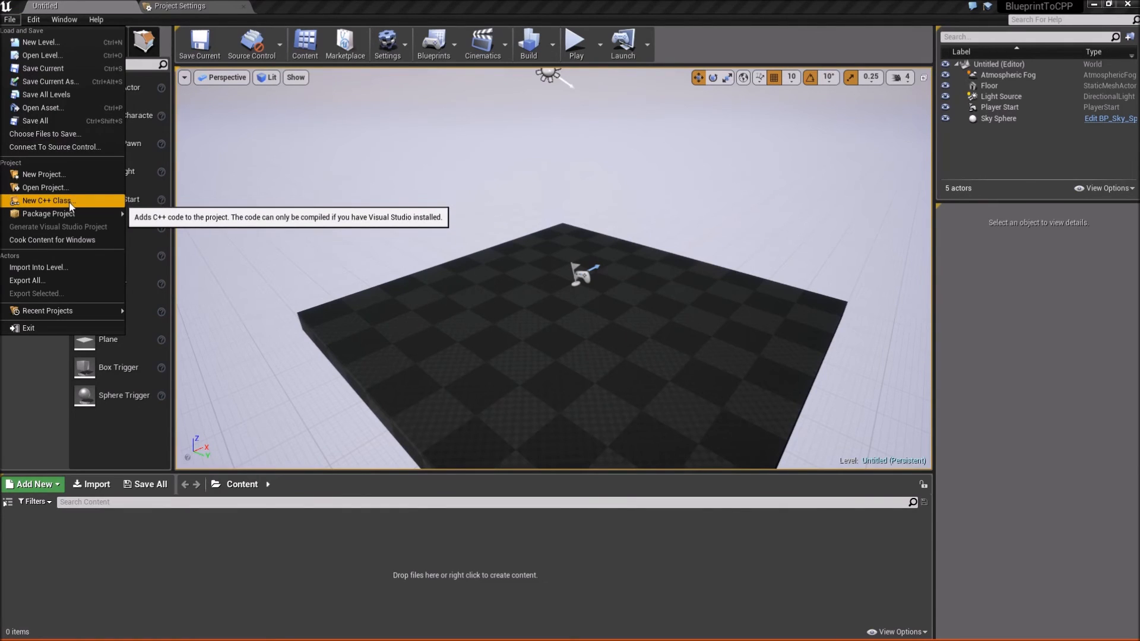
Step: Start a new C++ class with no parent and continue to the naming step, keeping MyClass
click(49, 200)
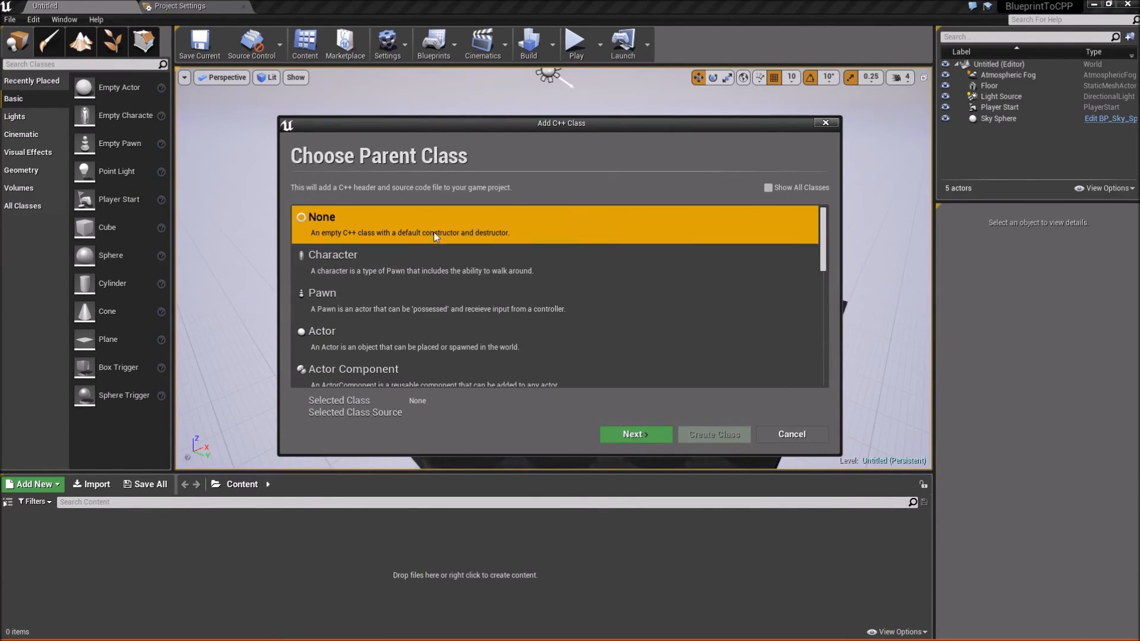
click(634, 434)
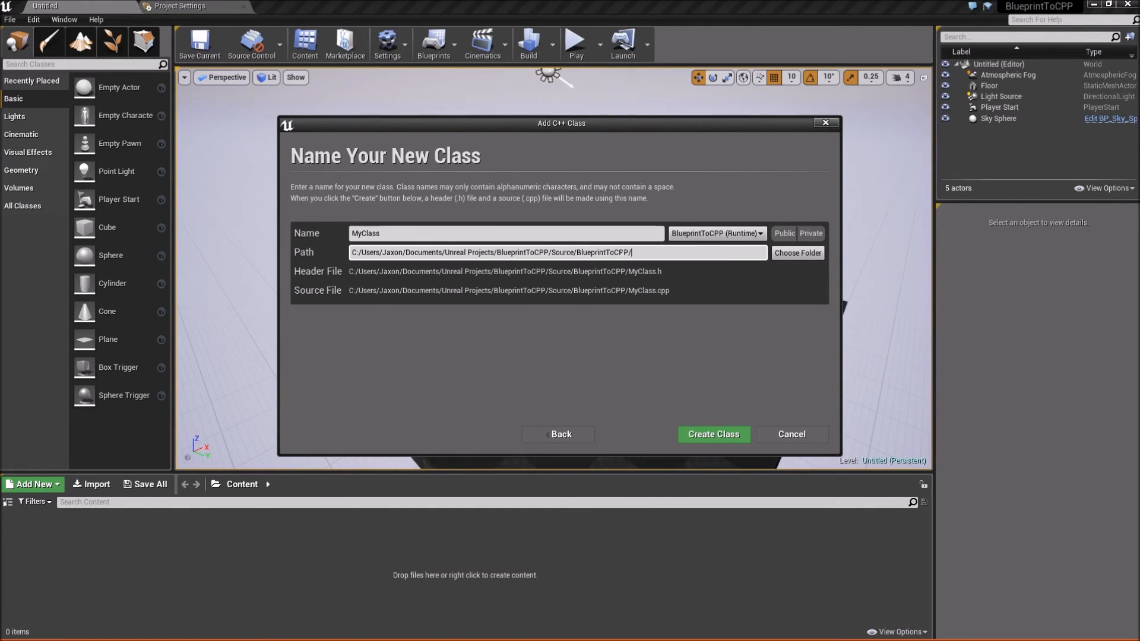
mouse_move(711, 260)
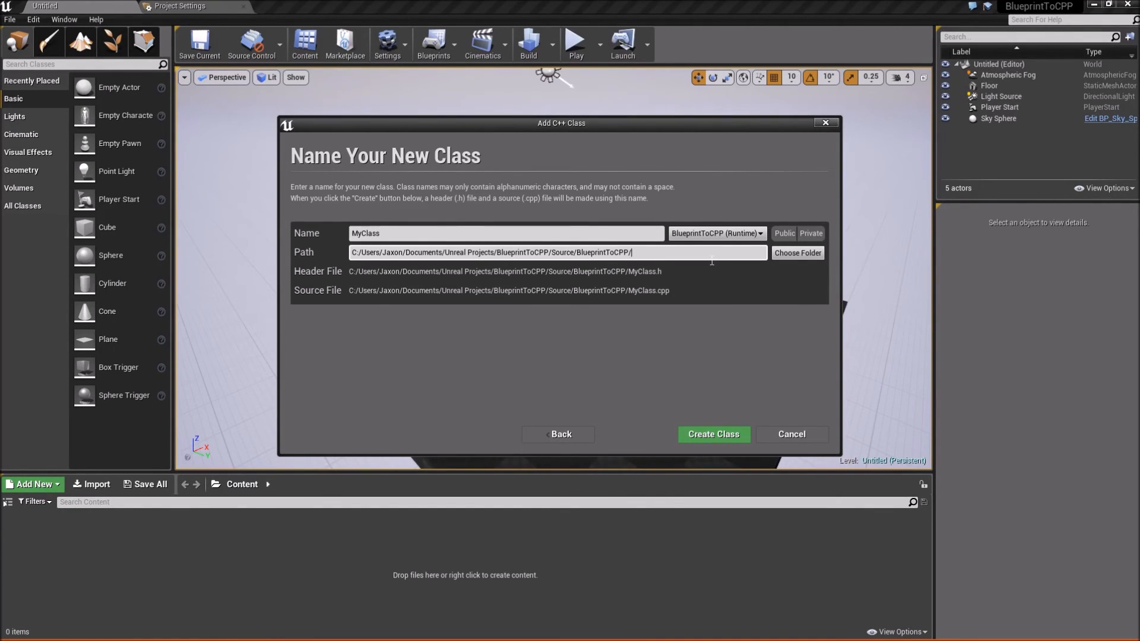
mouse_move(682, 264)
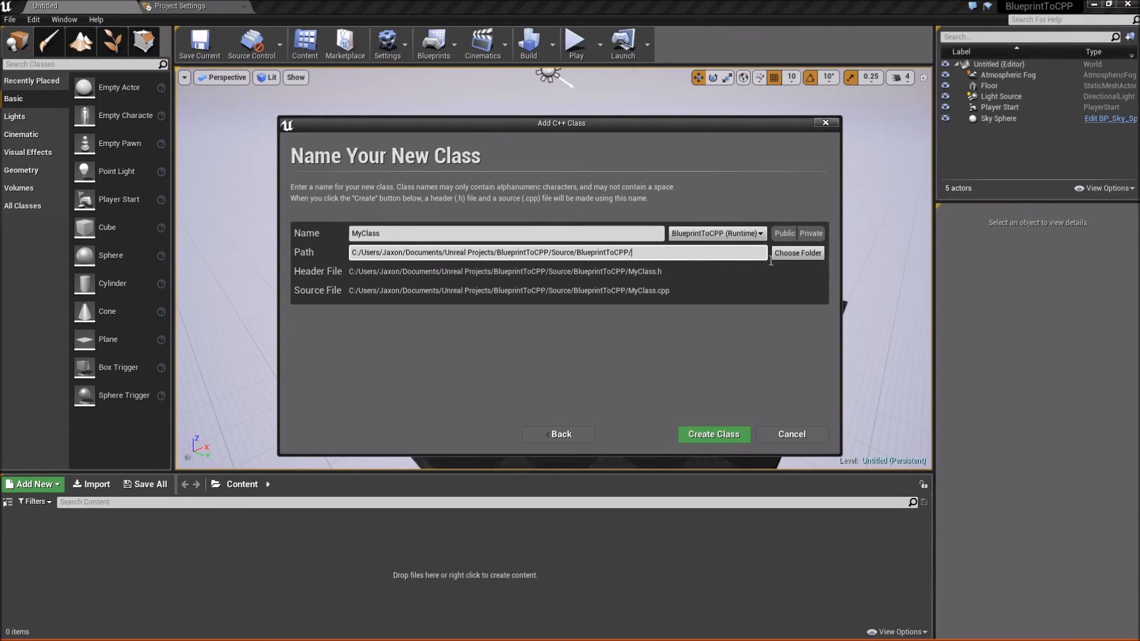
mouse_move(784, 234)
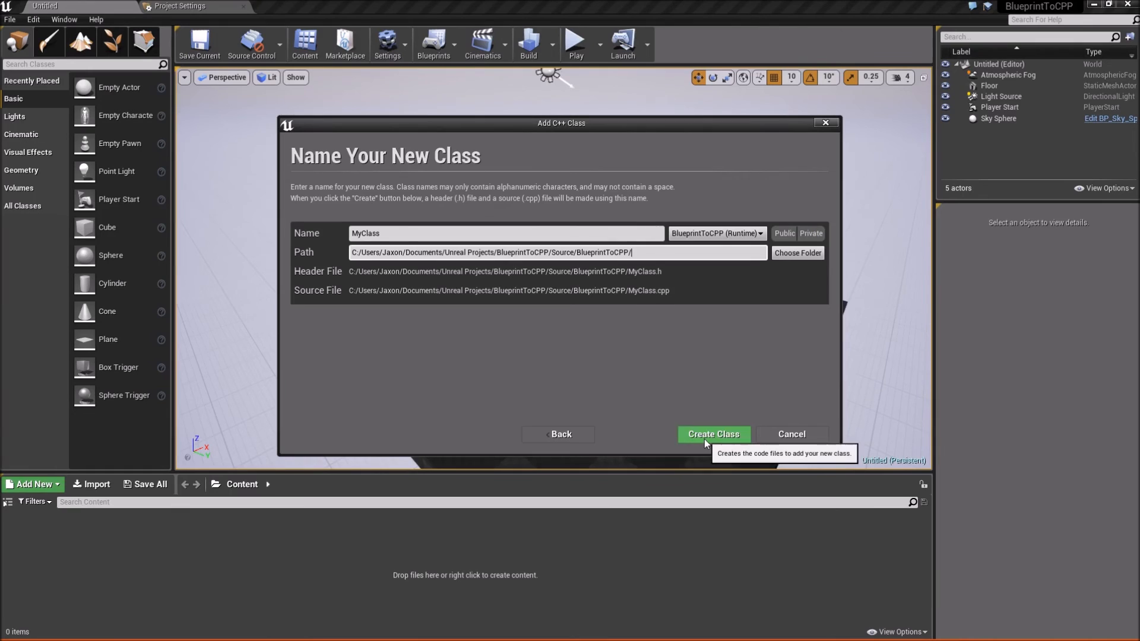
Step: Create the MyClass header and source files and compile them into the project
click(713, 433)
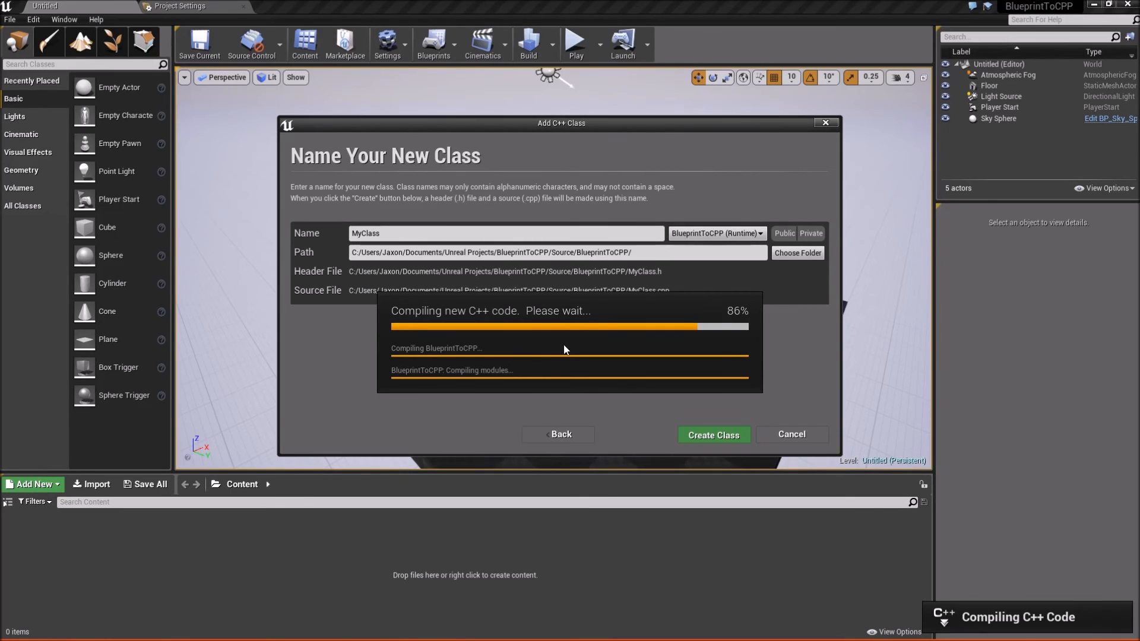
mouse_move(914, 594)
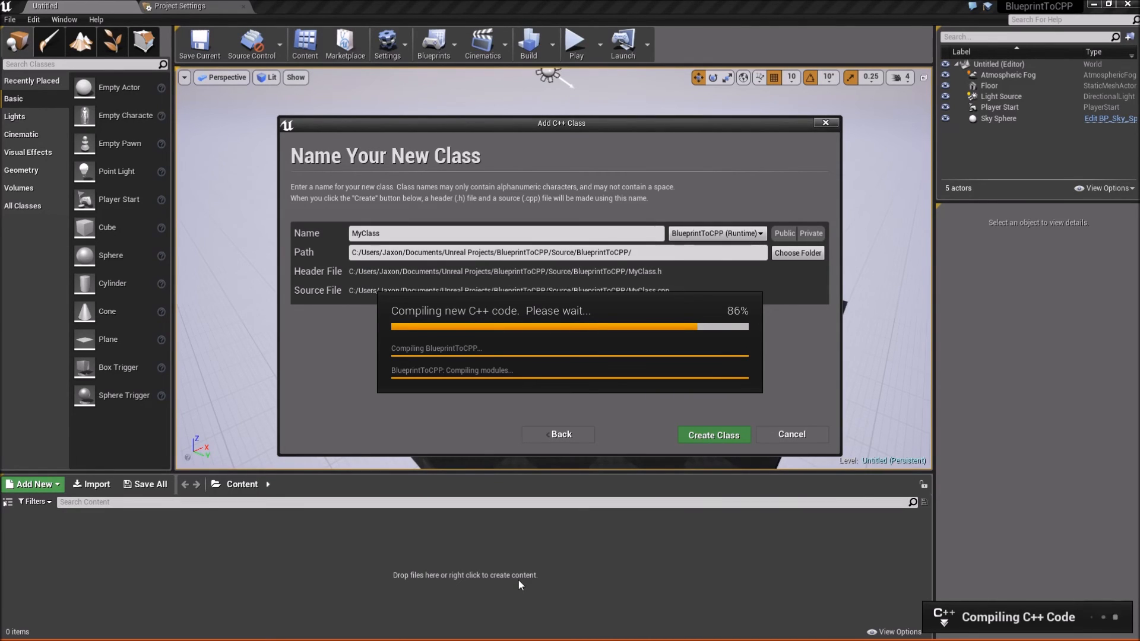
mouse_move(398, 563)
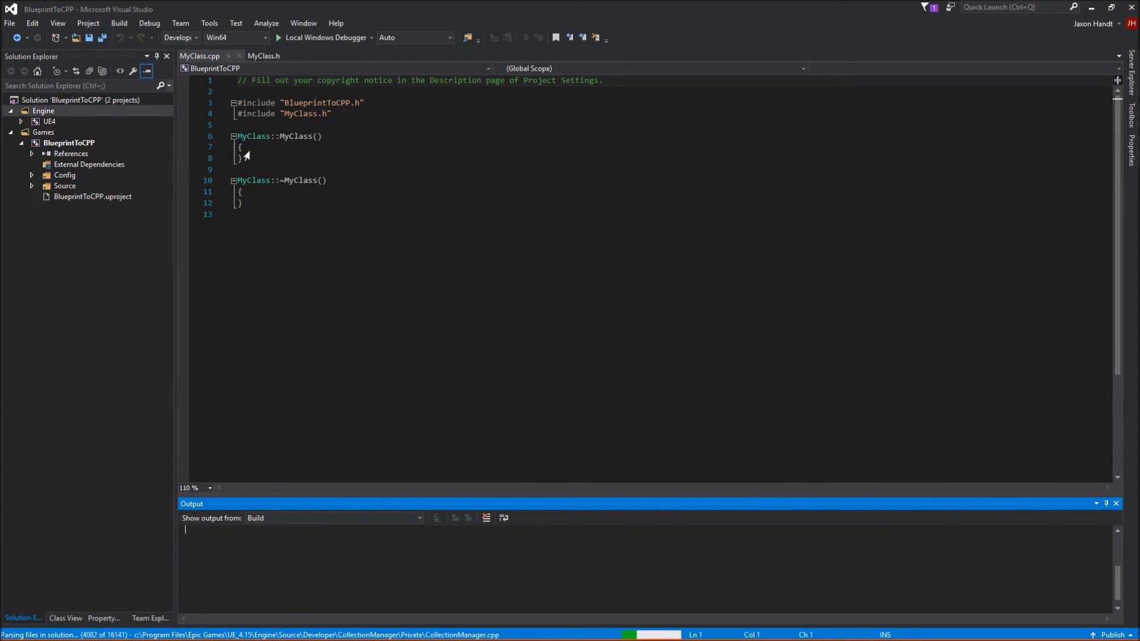
Step: Build the BlueprintToCPP solution with MyClass, finishing with 2 succeeded, 0 failed
click(263, 56)
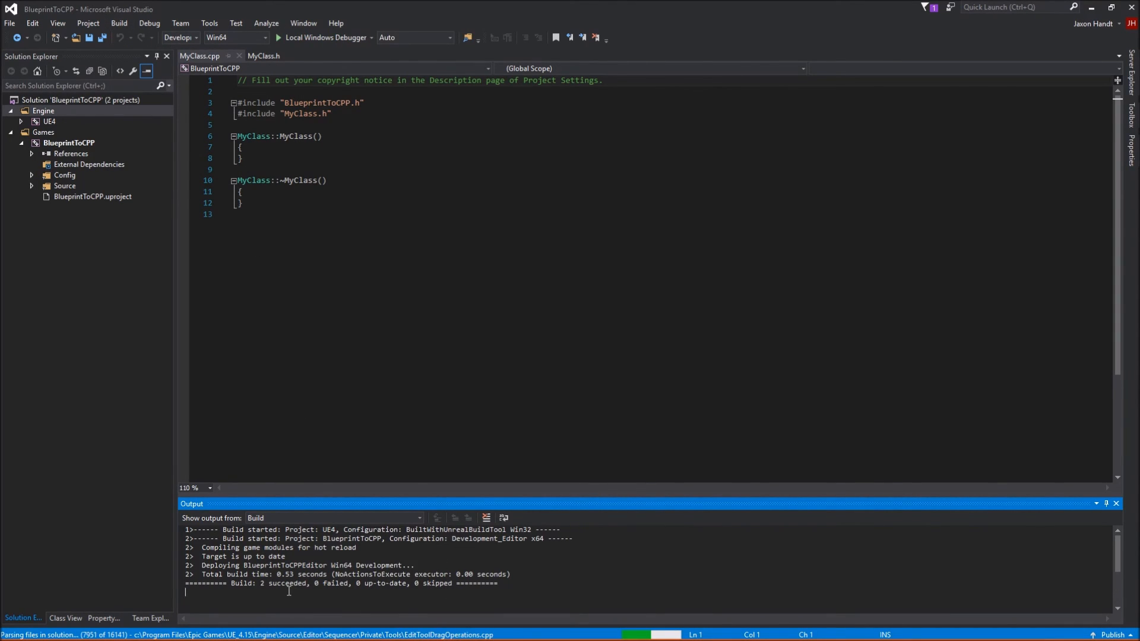
mouse_move(419, 378)
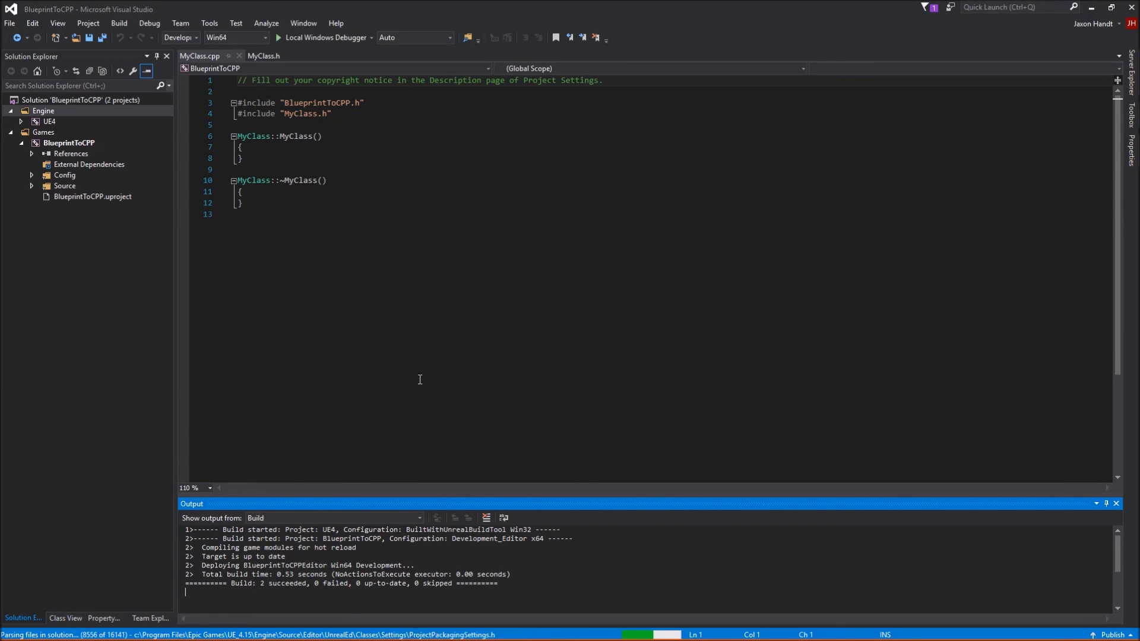
mouse_move(491, 229)
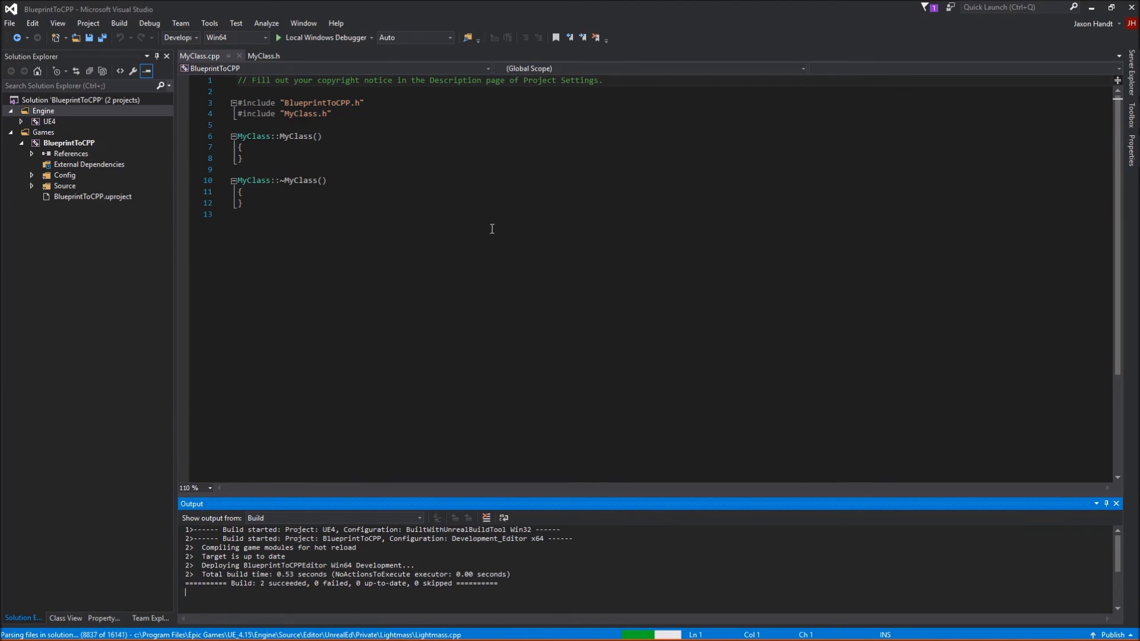